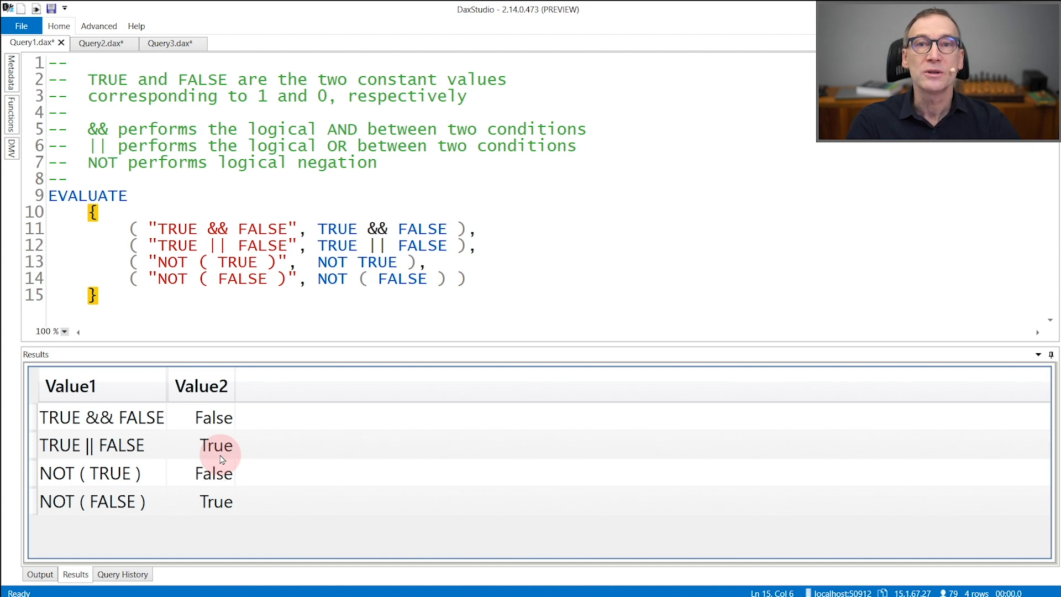
{"action": "mouse_move", "coordinate": [332, 263]}
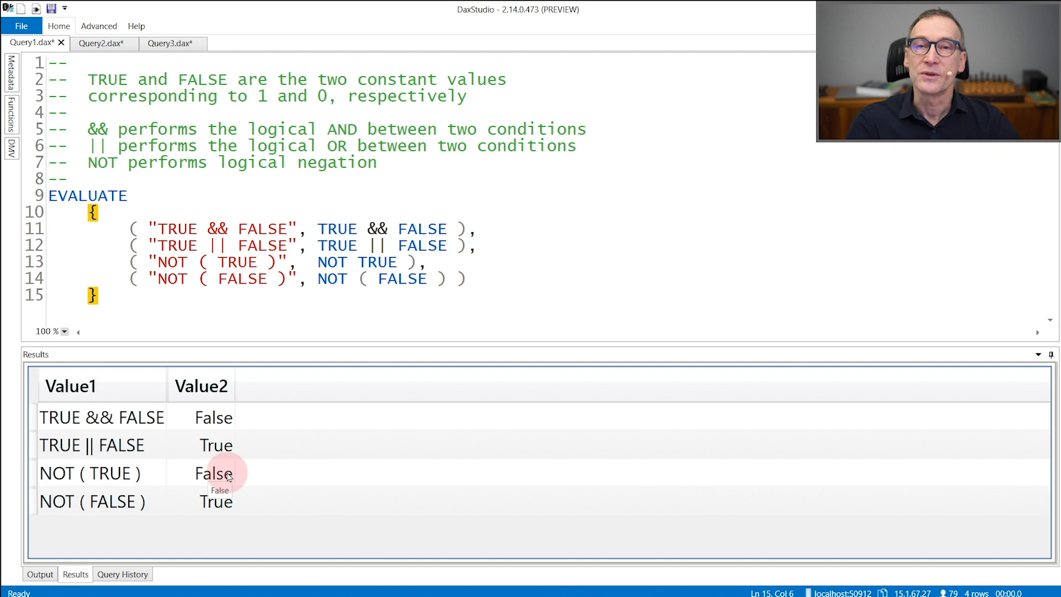
{"action": "mouse_move", "coordinate": [363, 286]}
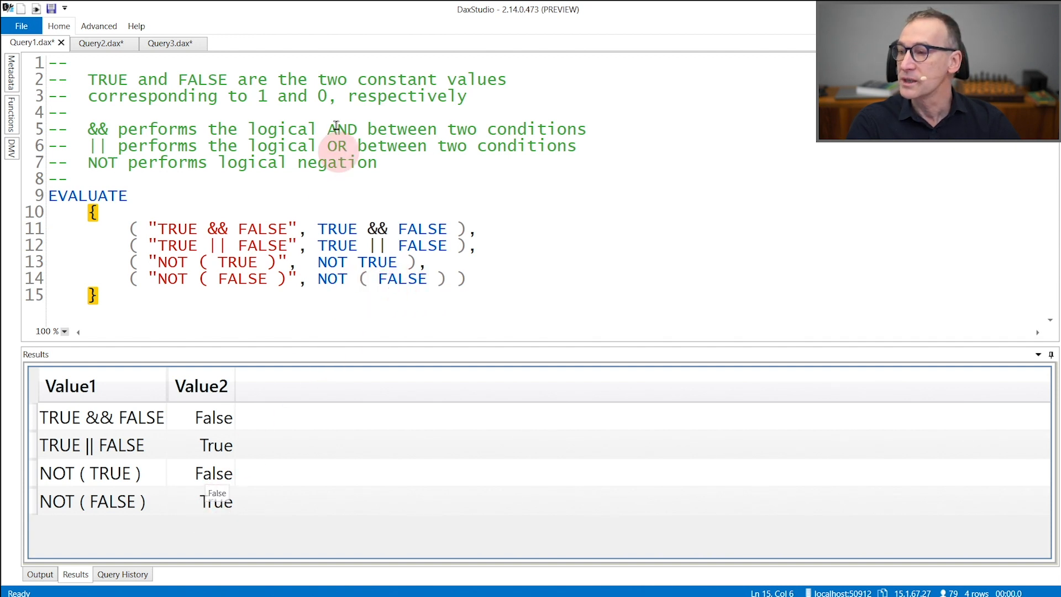
Show Query2.dax comparing AND/OR functions with && and || operators and its results
{"action": "left_click", "coordinate": [104, 44]}
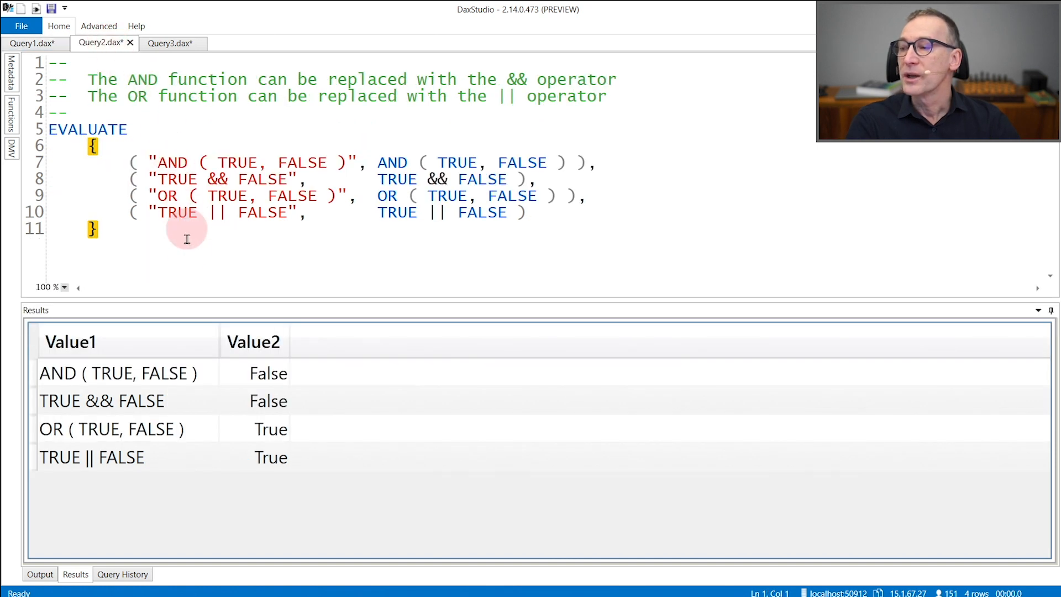
{"action": "mouse_move", "coordinate": [187, 254]}
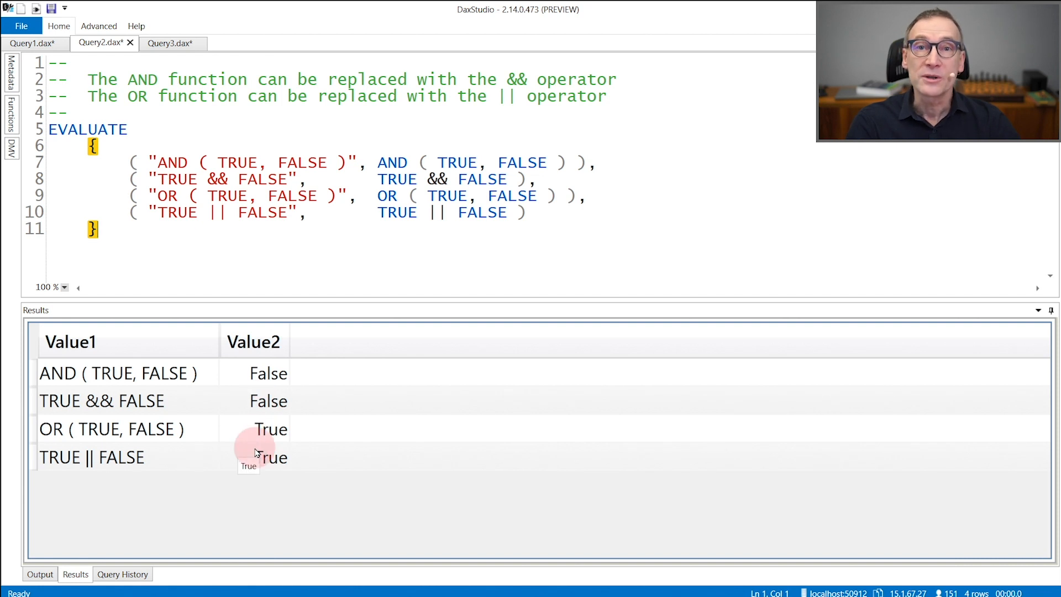
Show Query3.dax combining variables A, B, C with nested functions versus chained operators
{"action": "left_click", "coordinate": [168, 43]}
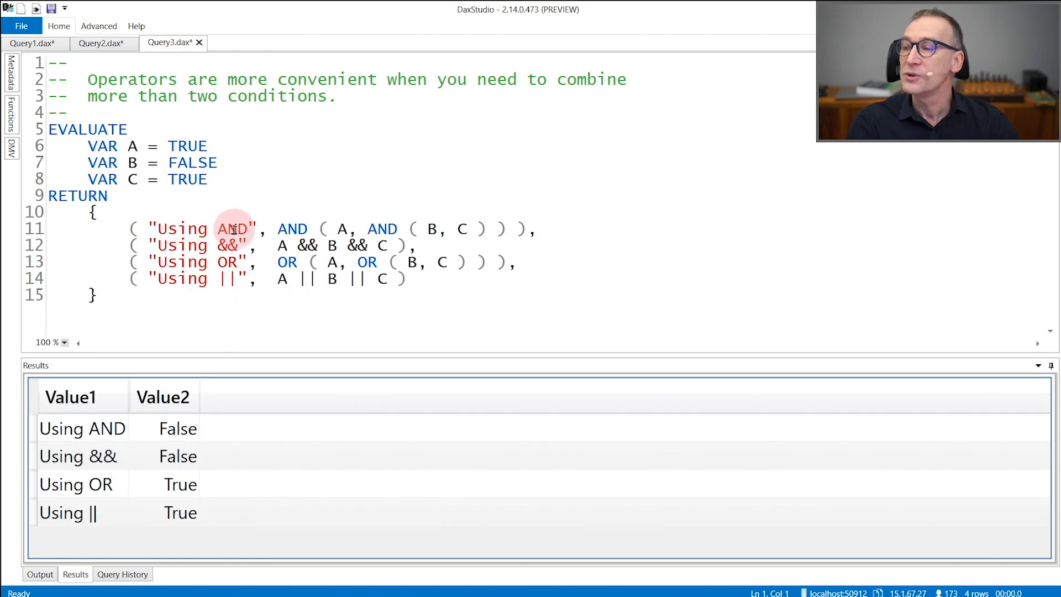
{"action": "mouse_move", "coordinate": [297, 196]}
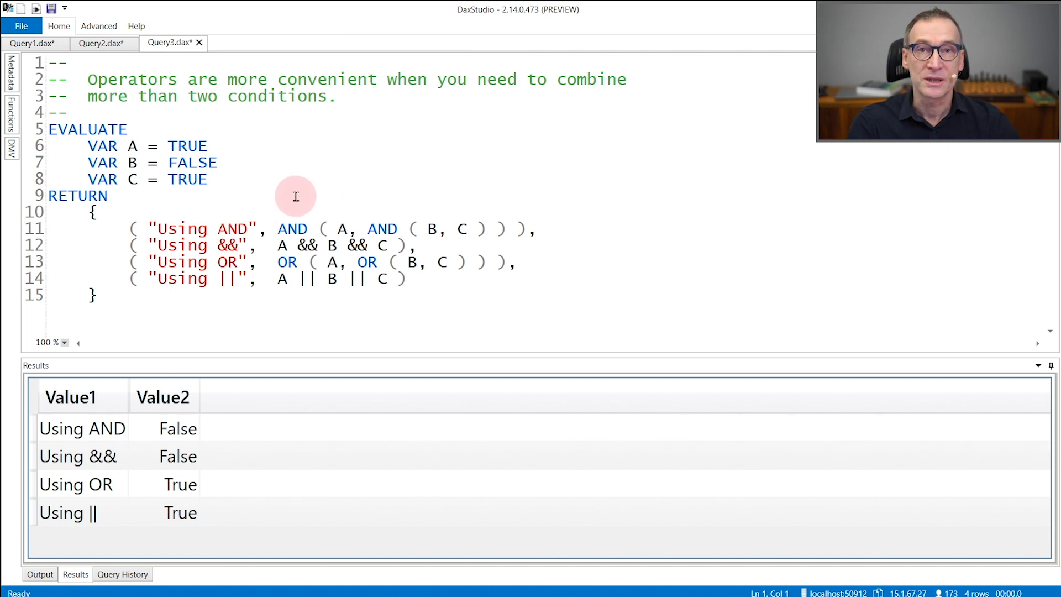